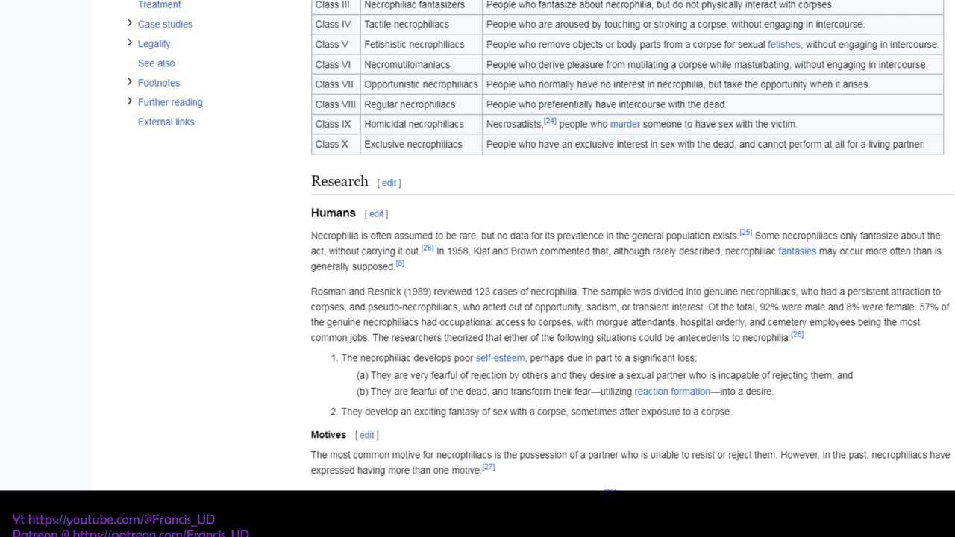
pyautogui.scroll(-3)
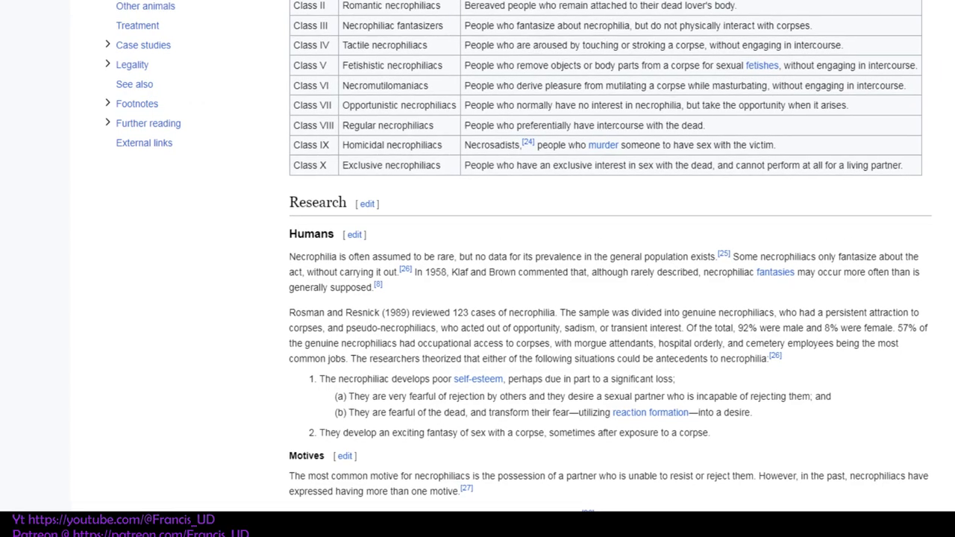
pyautogui.scroll(-3)
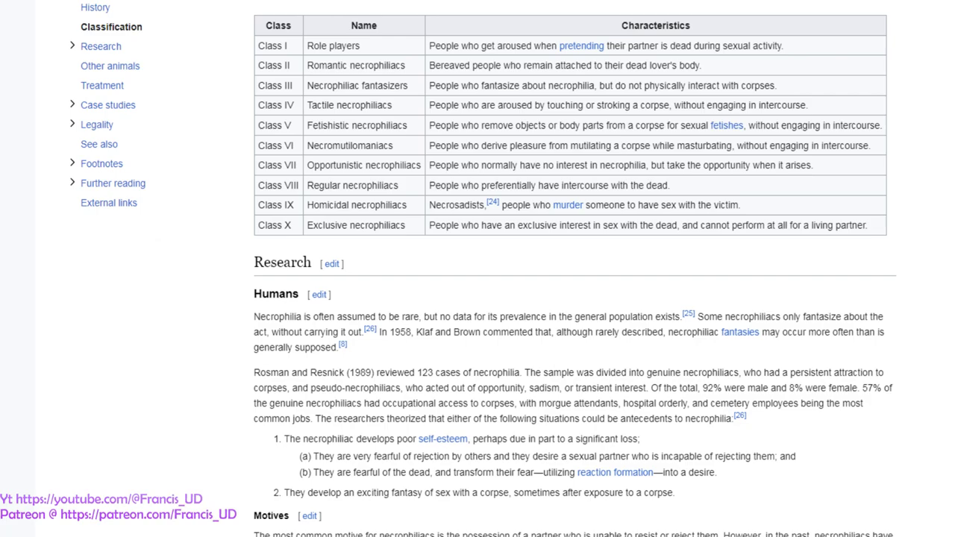
pyautogui.scroll(-3)
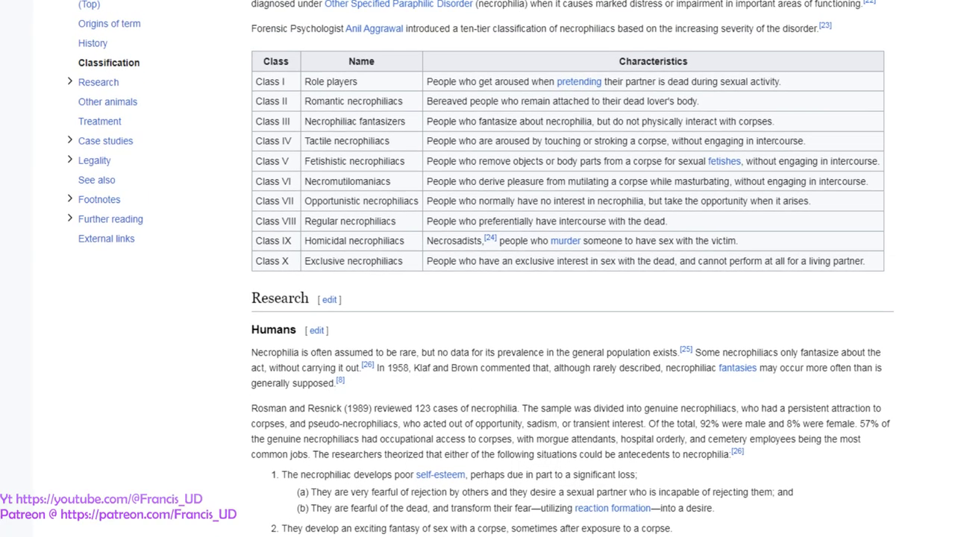